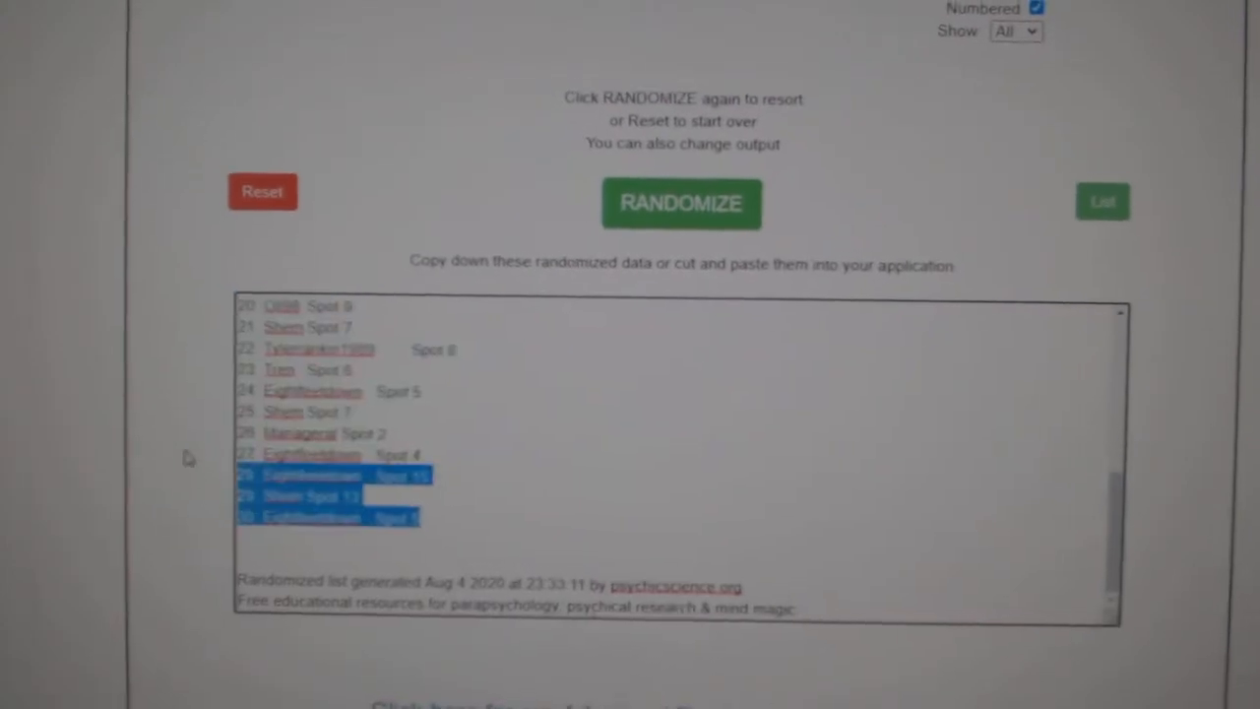
# Reshuffle the NHL team list into a new random numbered order with RANDOMIZE
pyautogui.click(681, 203)
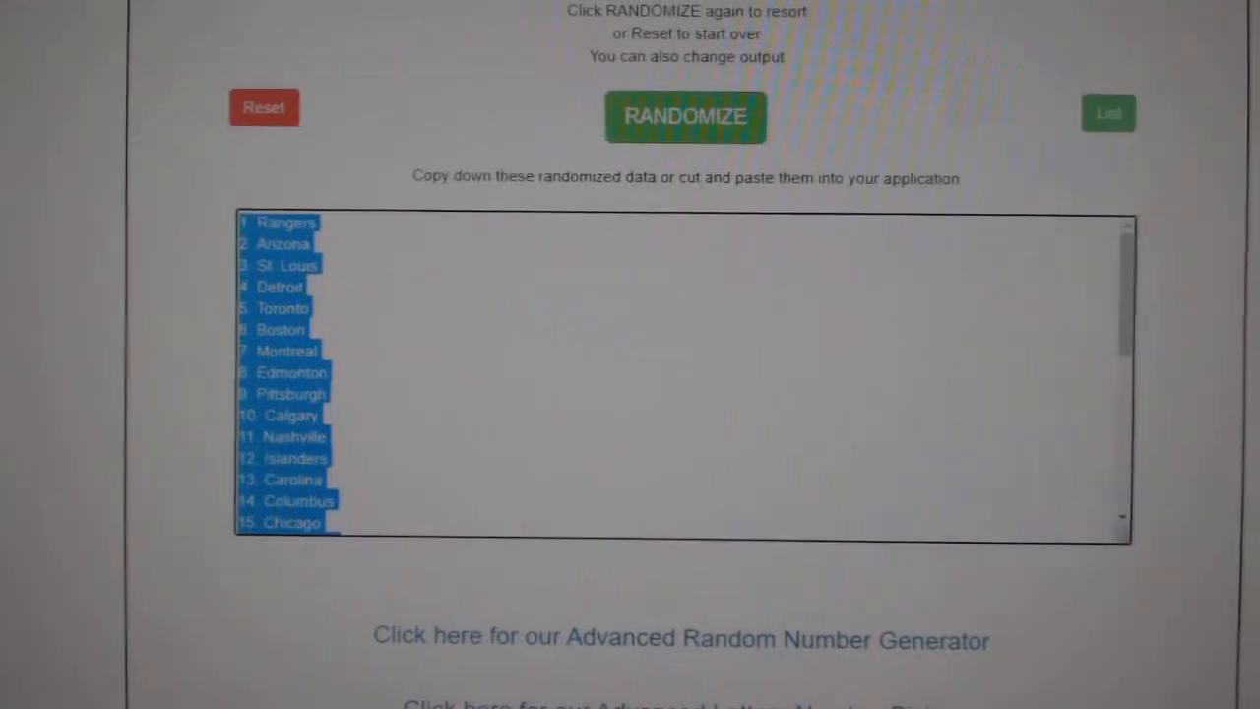
pyautogui.click(686, 116)
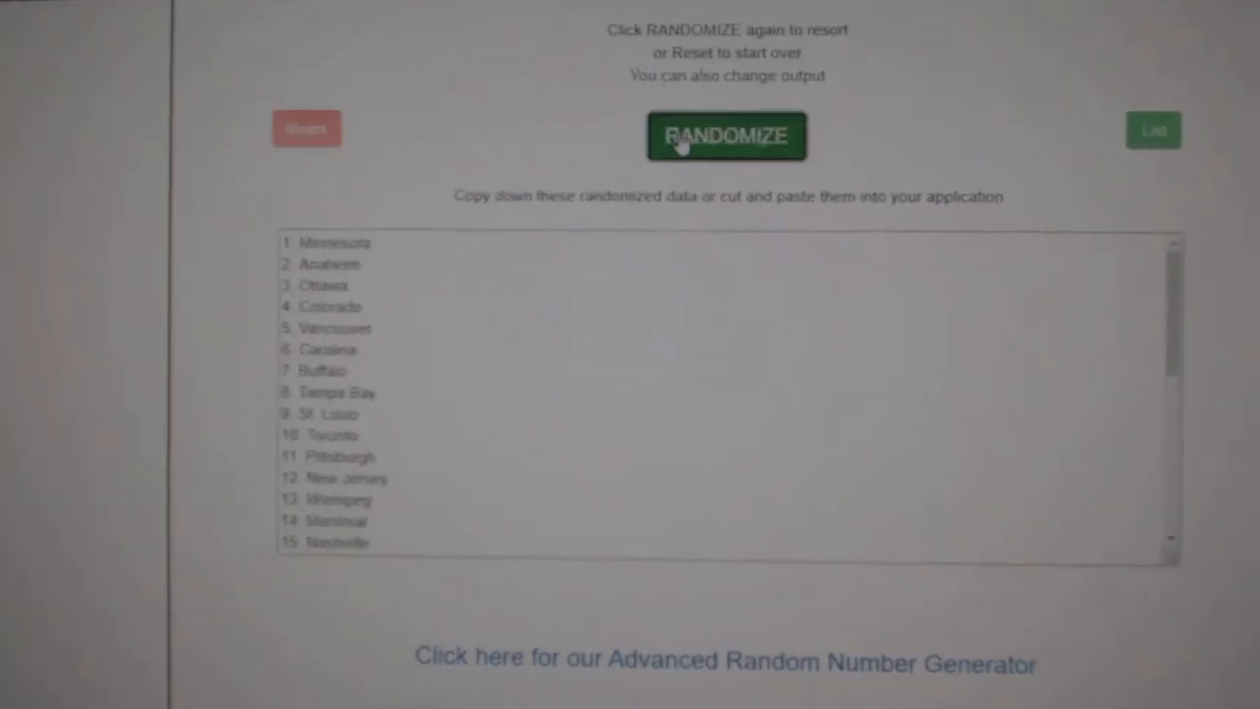
pyautogui.click(725, 136)
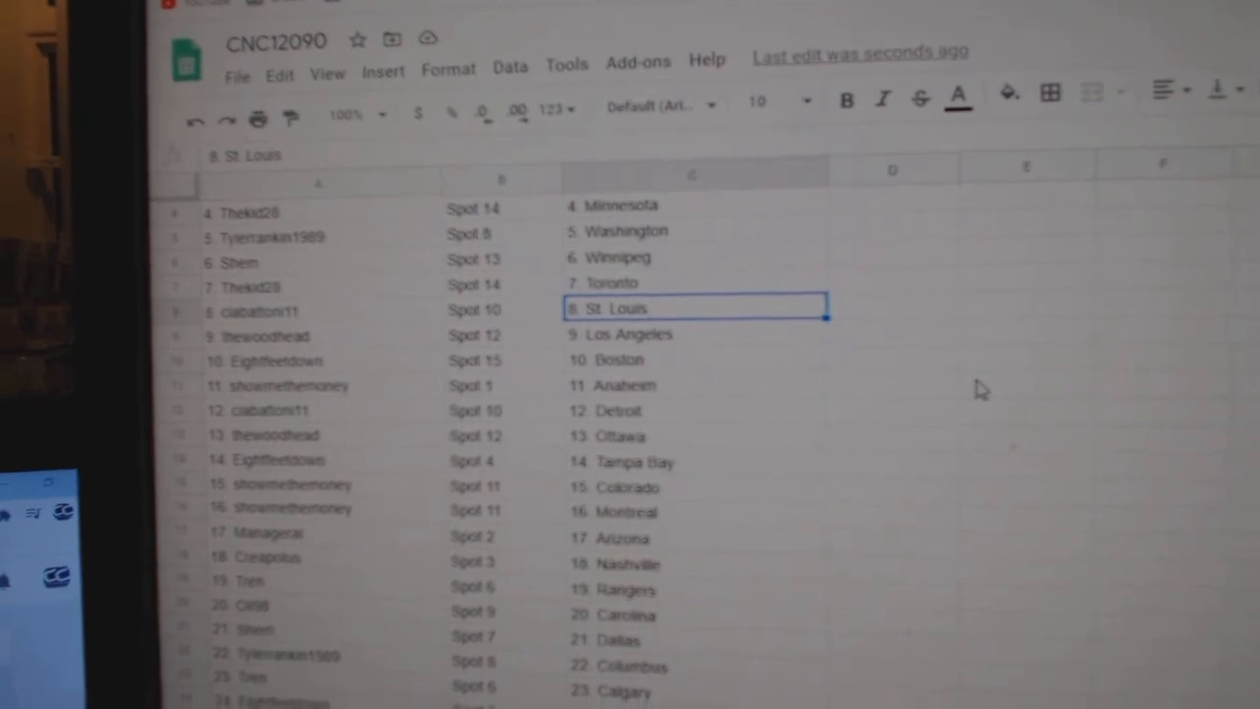
# Scroll down the sheet to verify all thirty name, spot and team rows through 30. Philadelphia
pyautogui.scroll(-3)
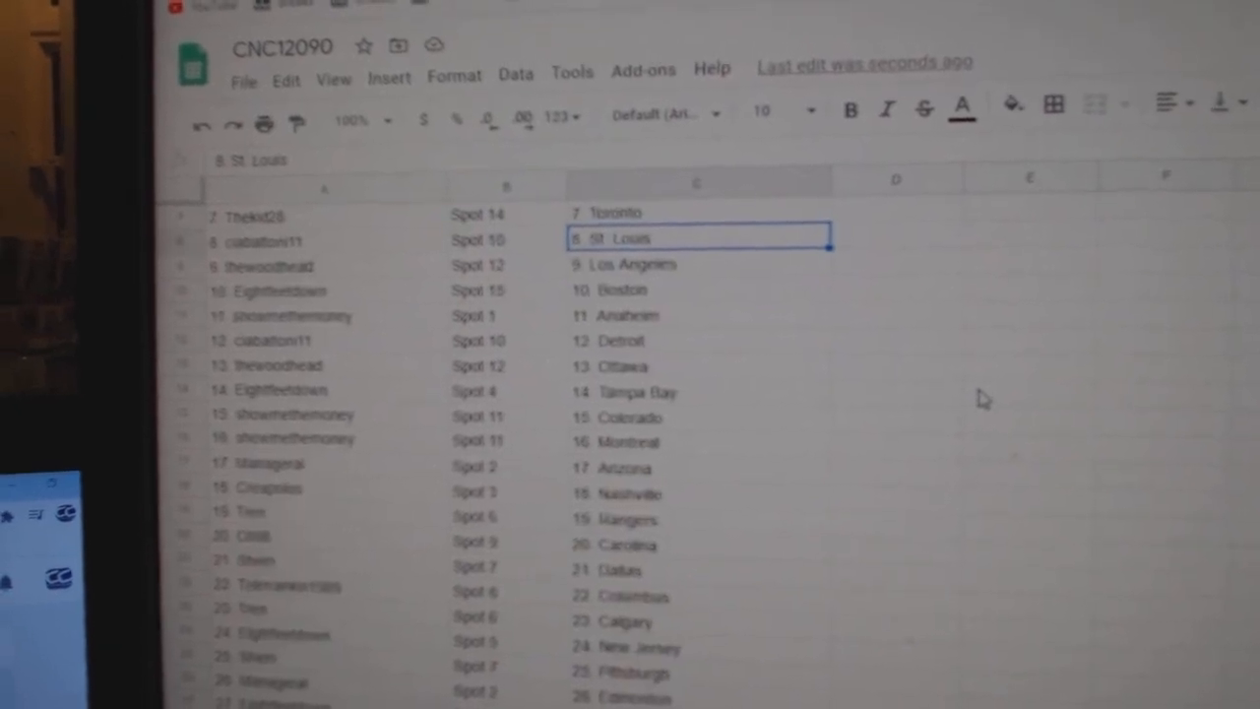
pyautogui.scroll(-3)
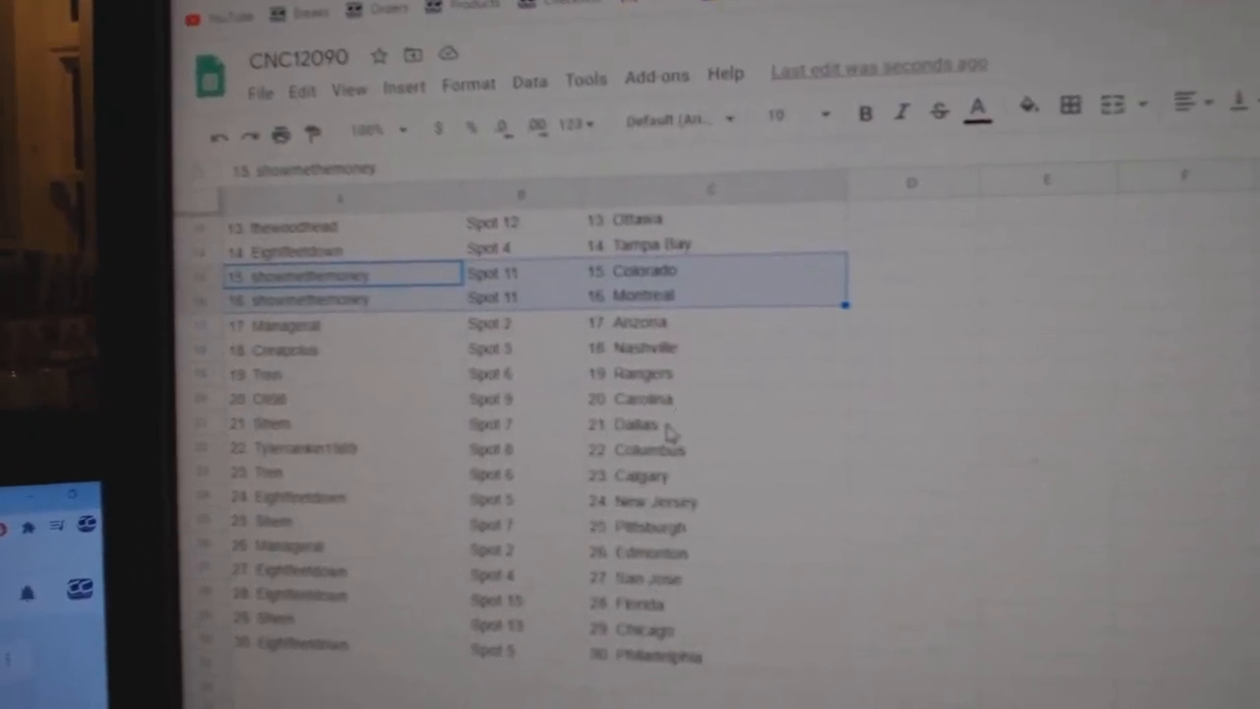
pyautogui.scroll(-3)
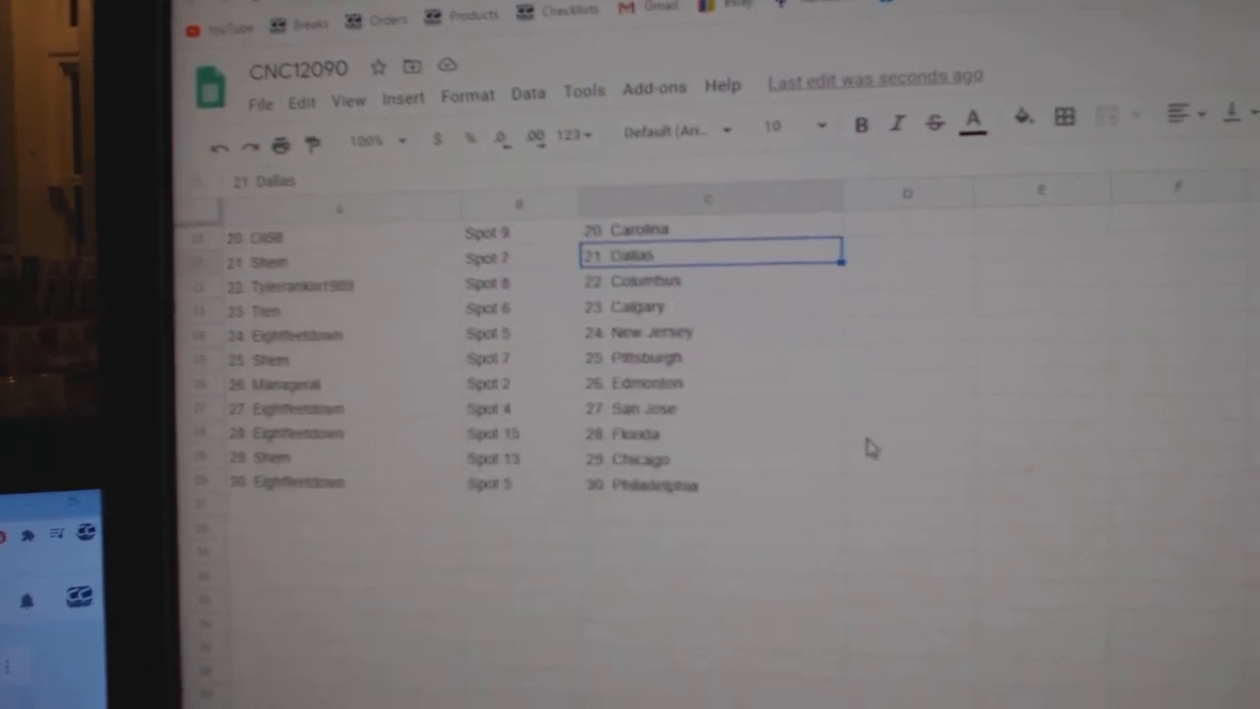